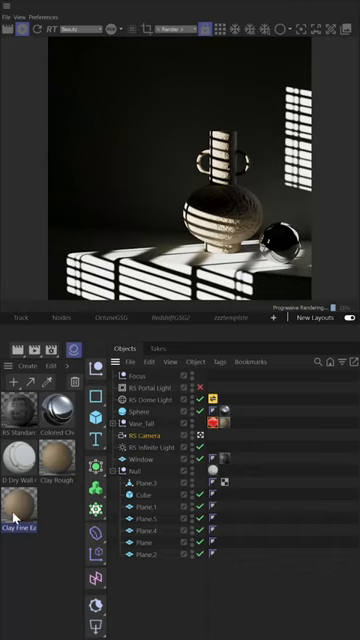
pyautogui.moveTo(307, 104)
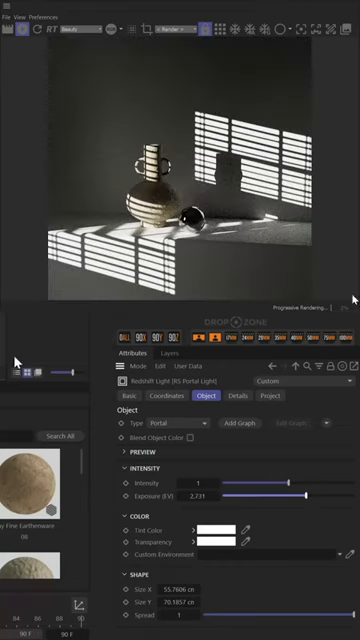
pyautogui.moveTo(15, 362)
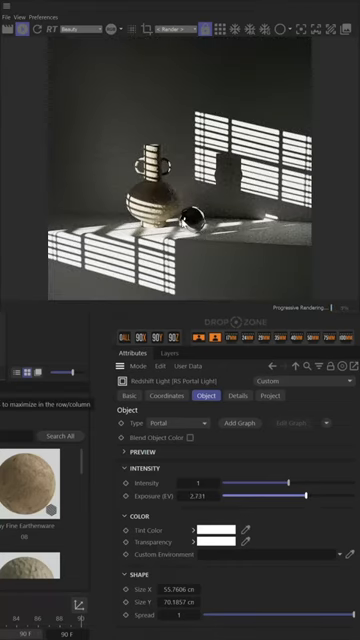